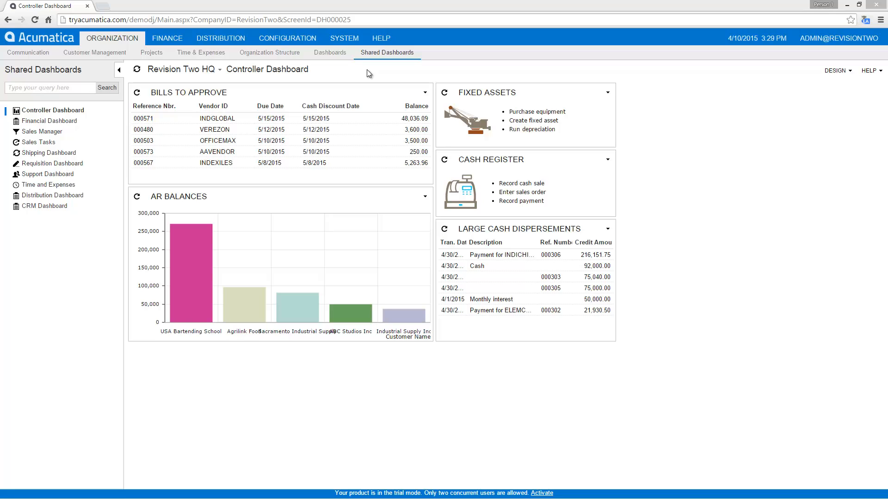
- Open Acumatica's Generic Inquiry form under System > Customization
left_click(344, 38)
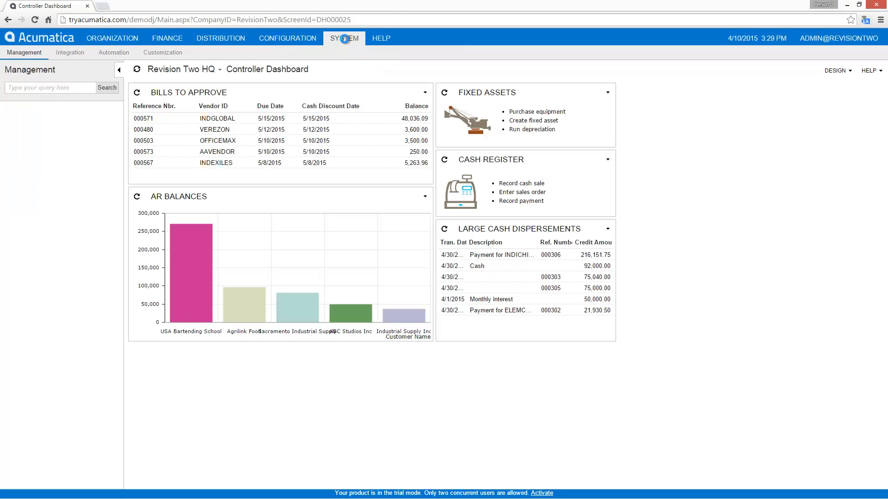
left_click(162, 52)
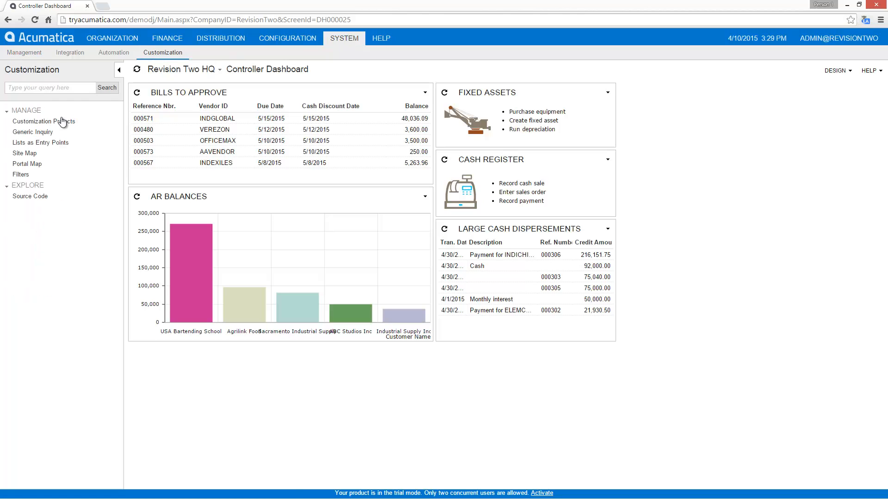
left_click(34, 132)
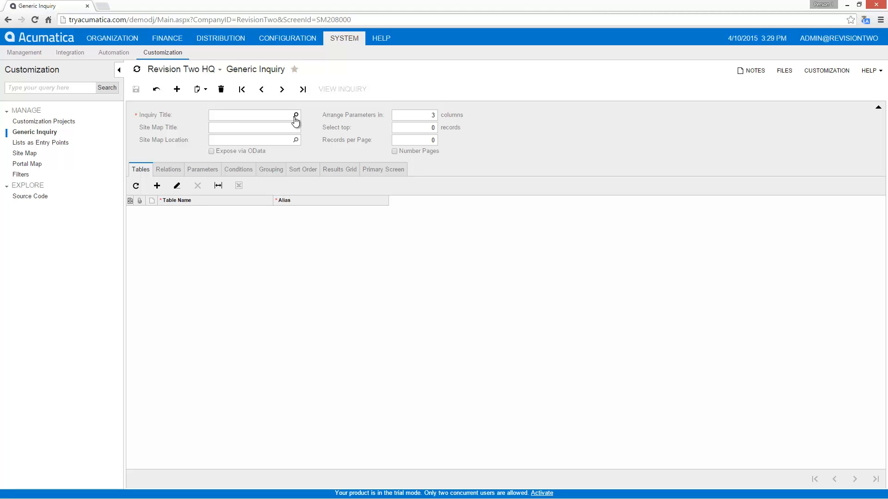
- Load the InvoicedItems inquiry from the Inquiry Title lookup
left_click(295, 115)
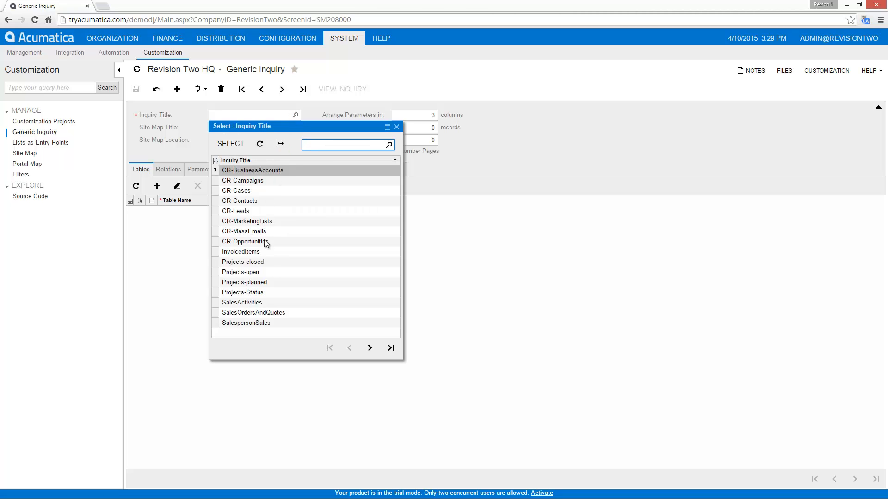
left_click(240, 252)
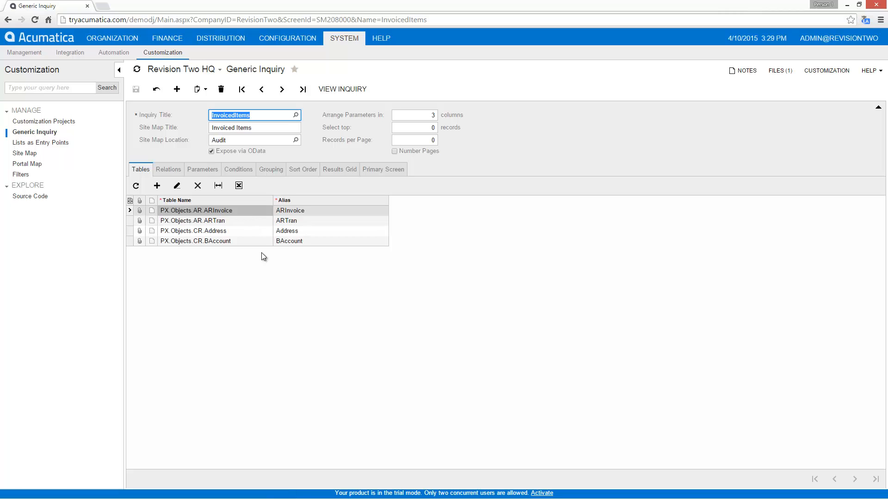
mouse_move(240, 179)
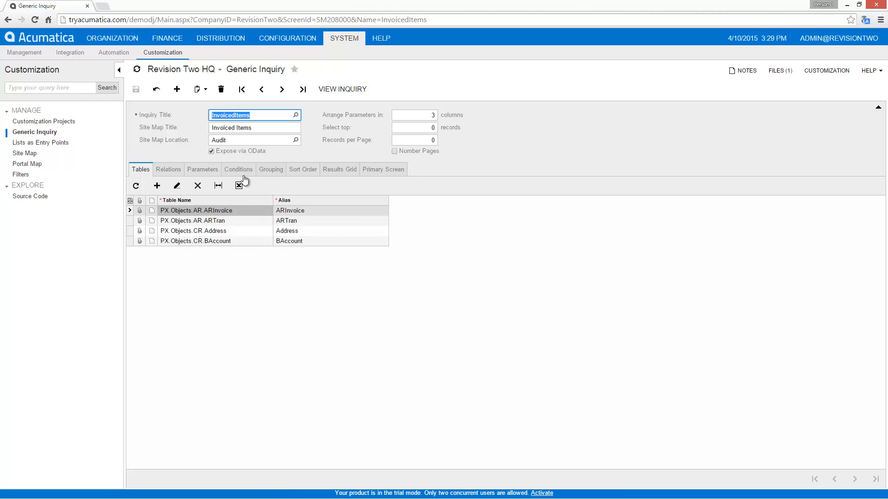
mouse_move(238, 162)
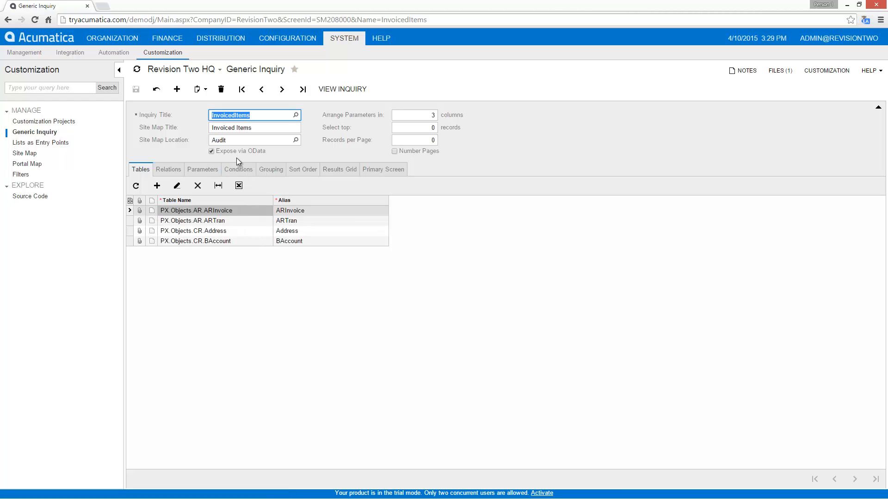
mouse_move(179, 134)
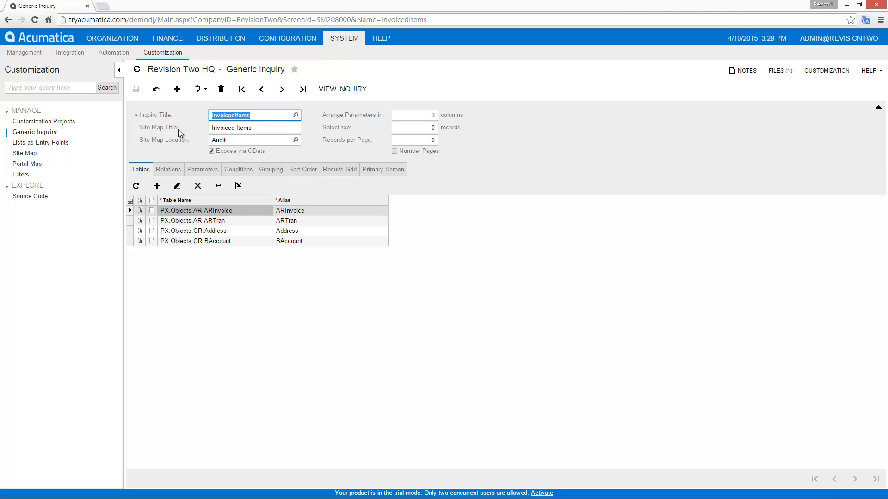
mouse_move(192, 144)
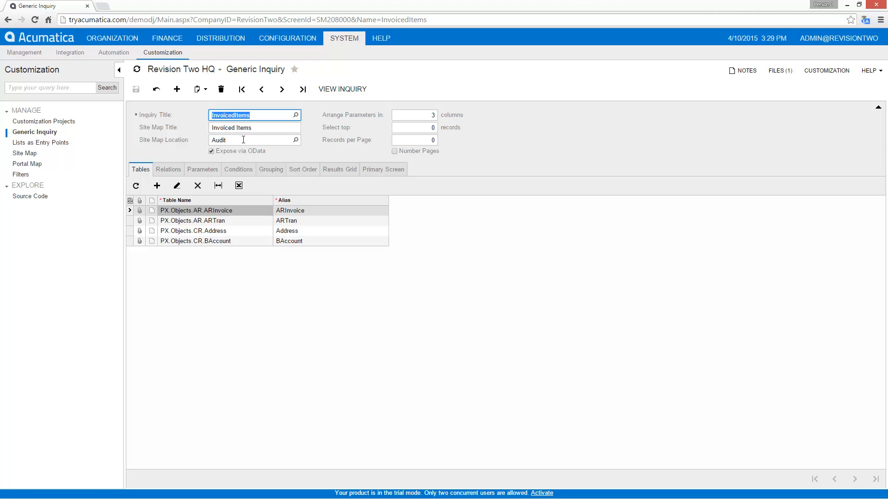
- Review the InvoicedItems Results Grid fields and show the inquiry's attached files
left_click(339, 170)
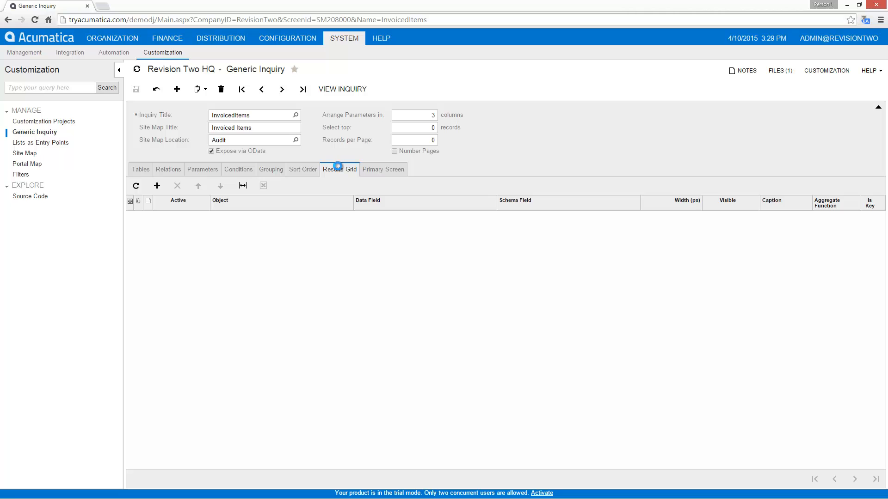
left_click(339, 169)
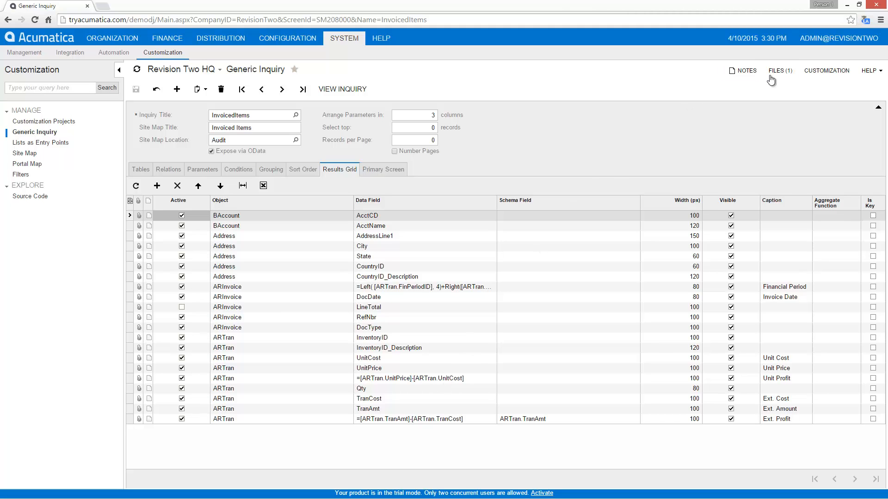
left_click(779, 70)
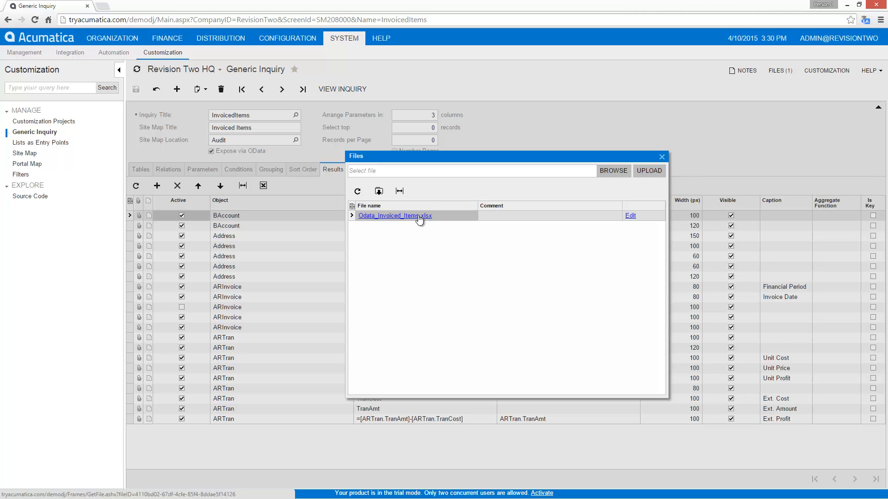
- Download Odata_Invoiced_Items.xlsx and open it in Excel
left_click(395, 216)
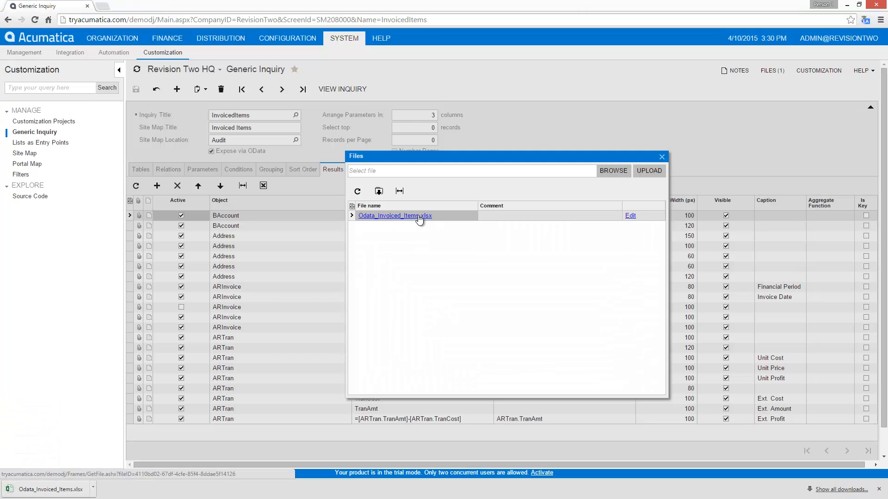
left_click(662, 156)
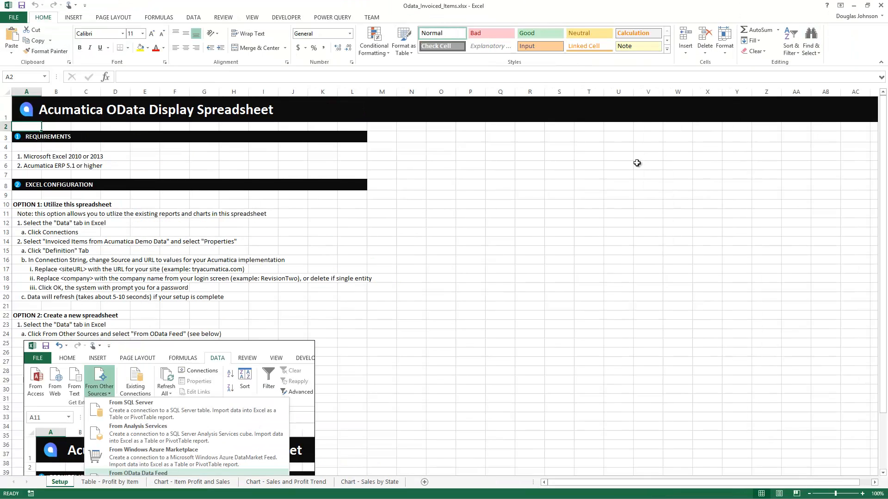
mouse_move(561, 167)
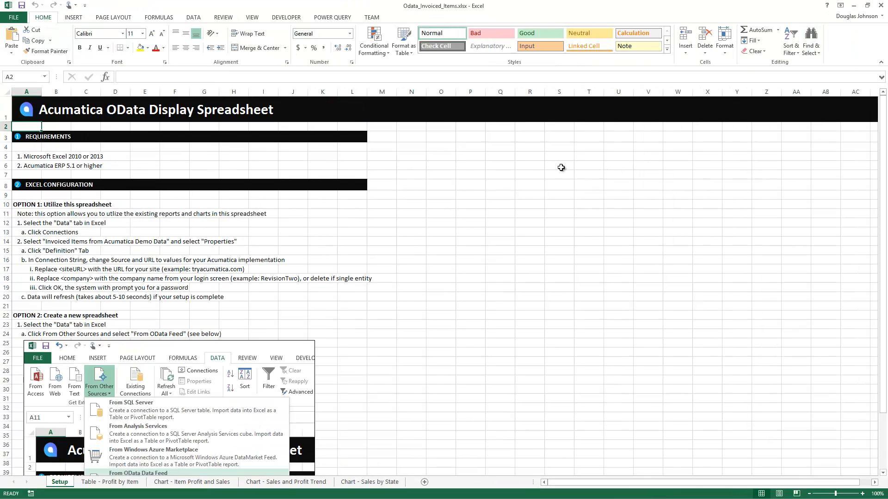
left_click(192, 17)
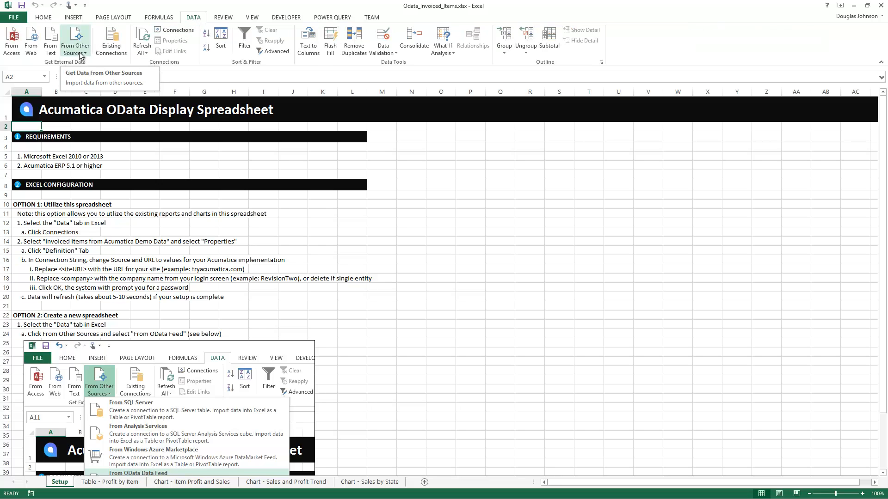
left_click(76, 42)
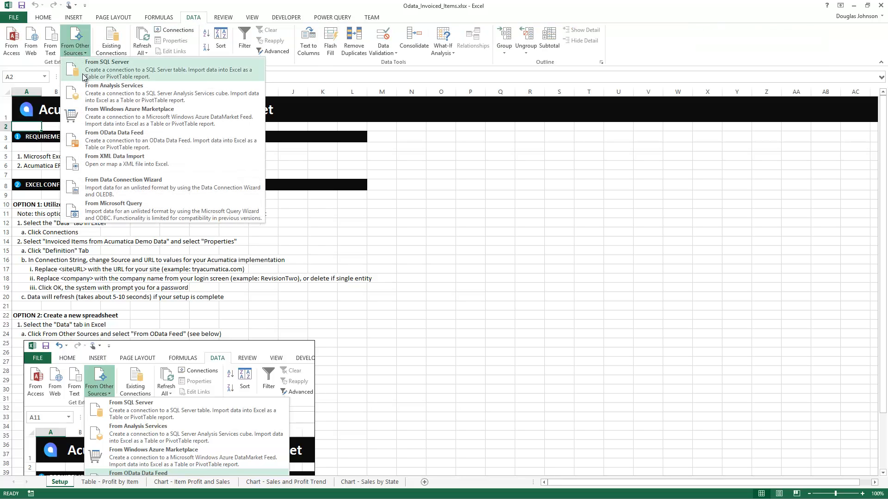
mouse_move(105, 144)
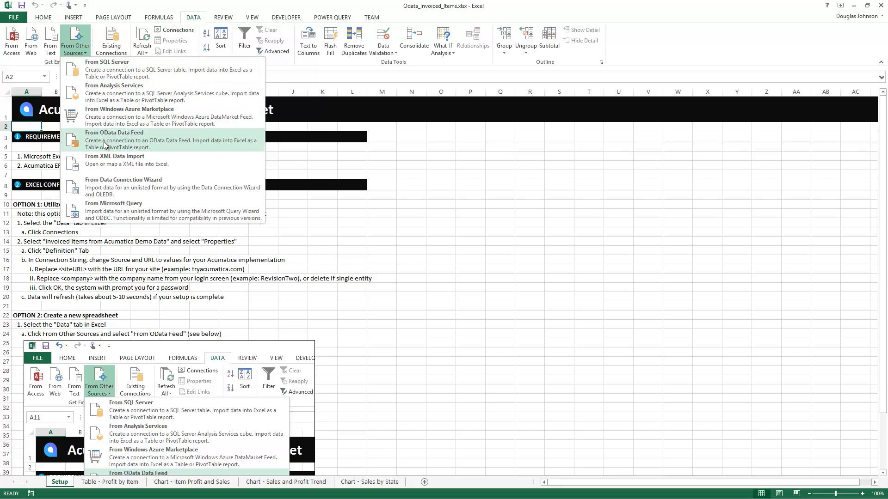
left_click(114, 133)
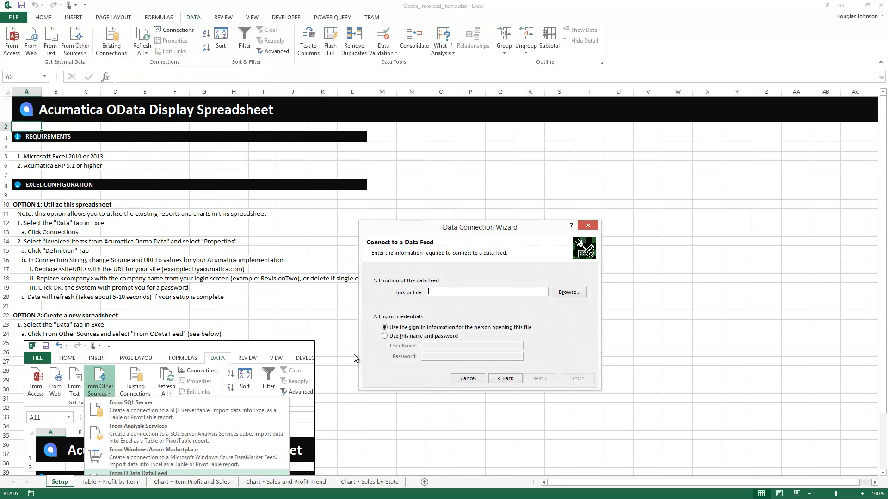
mouse_move(371, 363)
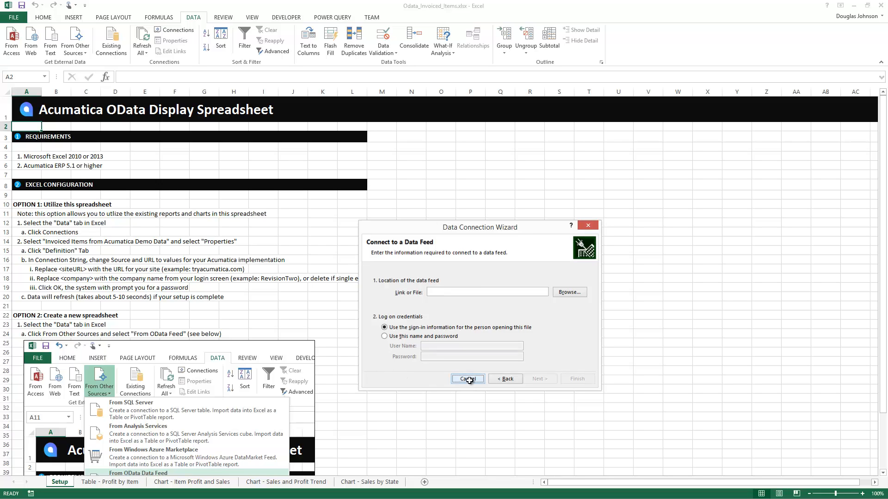
left_click(467, 378)
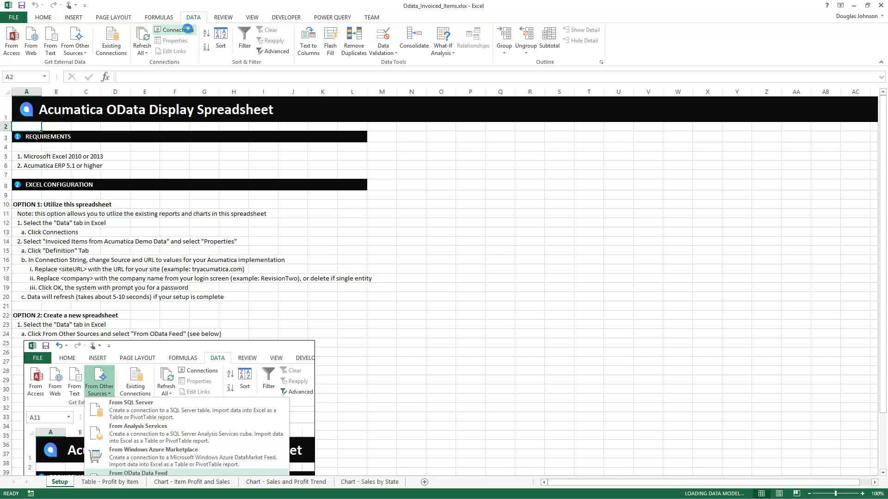
- Inspect the 'Invoiced Items from Acumatica Demo Data' connection properties and refresh it
left_click(177, 29)
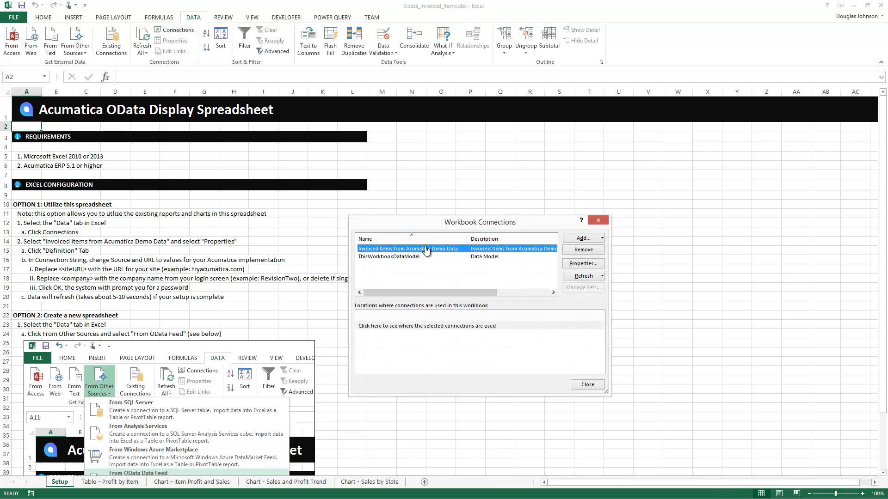
left_click(583, 263)
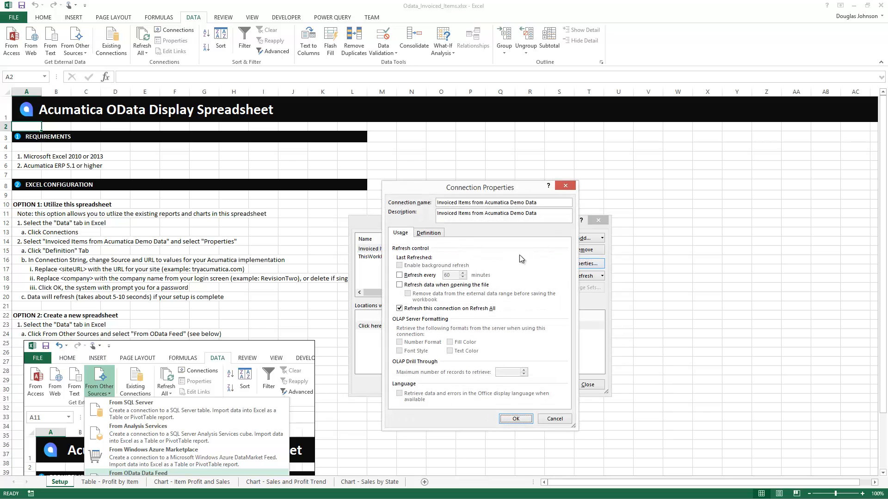
left_click(429, 233)
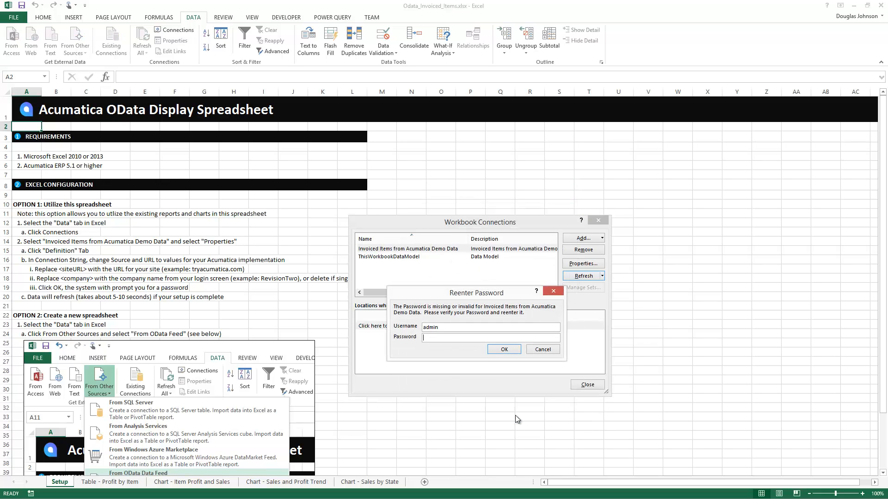
- Enter the Acumatica password to complete the refresh, then close Workbook Connections
type("***")
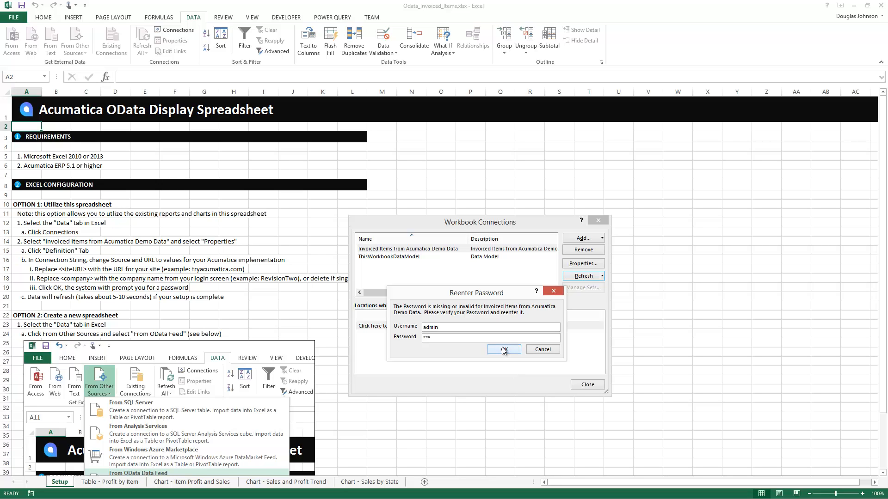
left_click(503, 349)
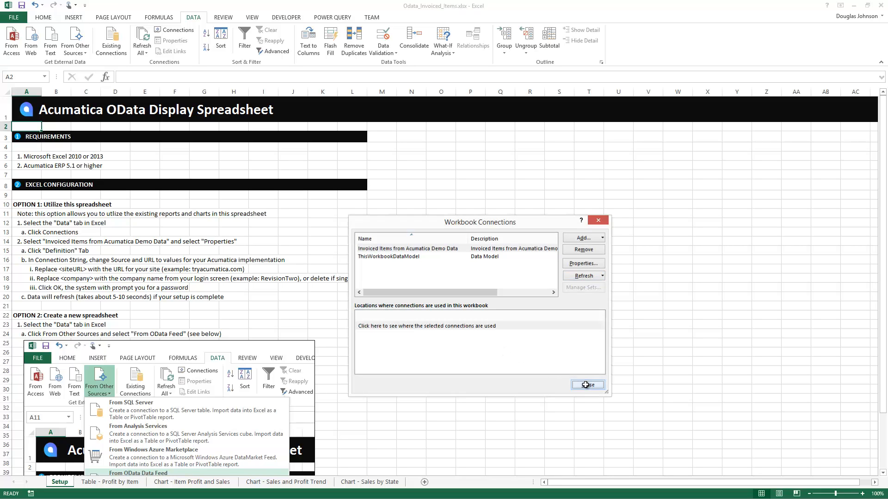
left_click(588, 385)
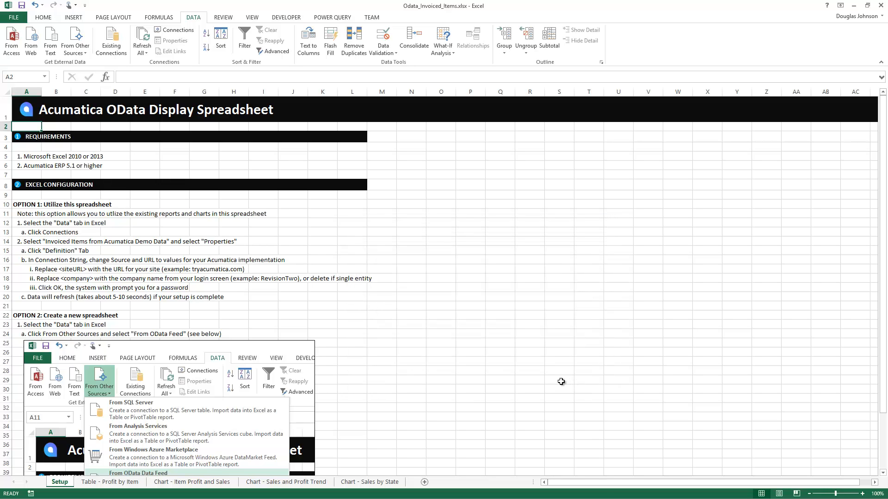
mouse_move(503, 388)
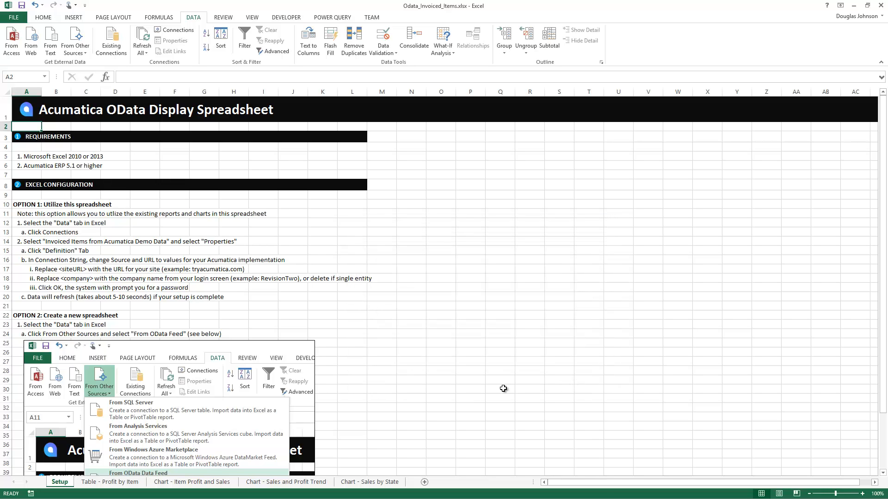
- On the Profit by Item sheet, filter FinancialPeriod to periods 201408 through 201504
left_click(105, 481)
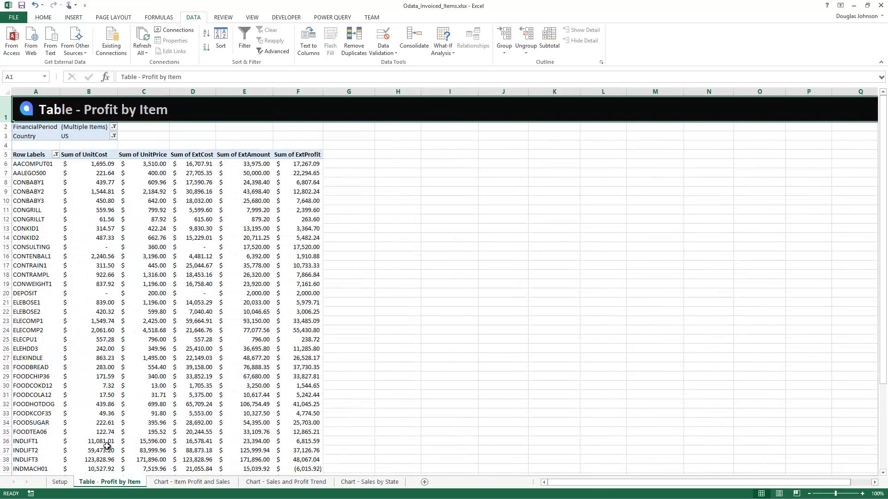
mouse_move(68, 170)
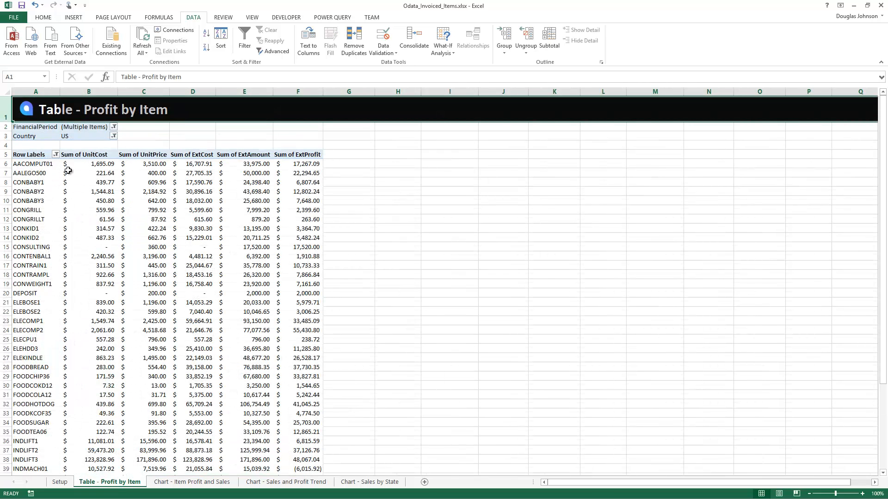
mouse_move(91, 165)
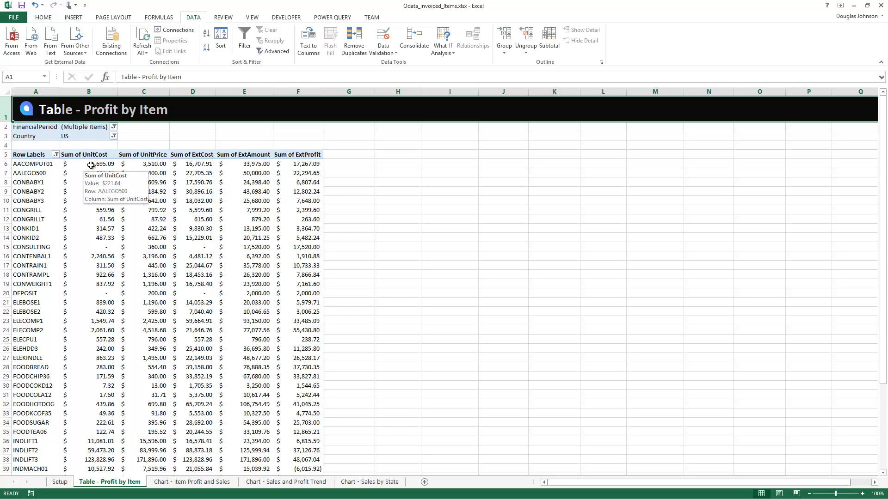
mouse_move(117, 133)
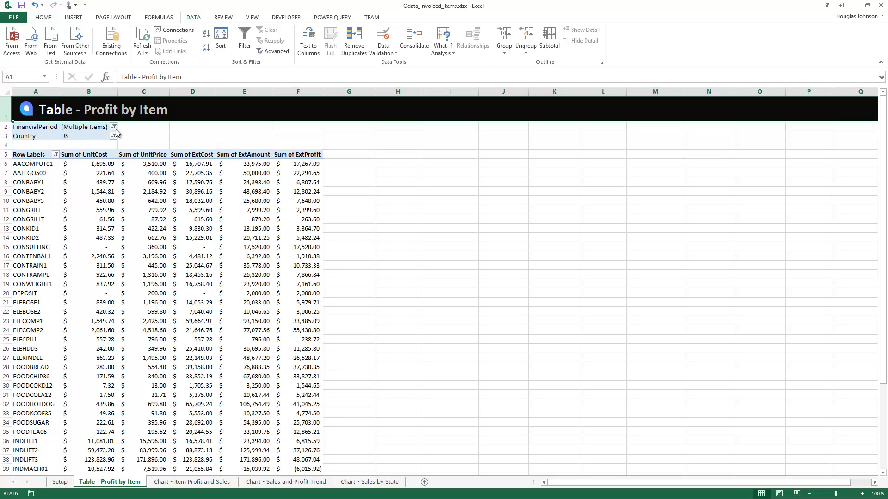
left_click(114, 127)
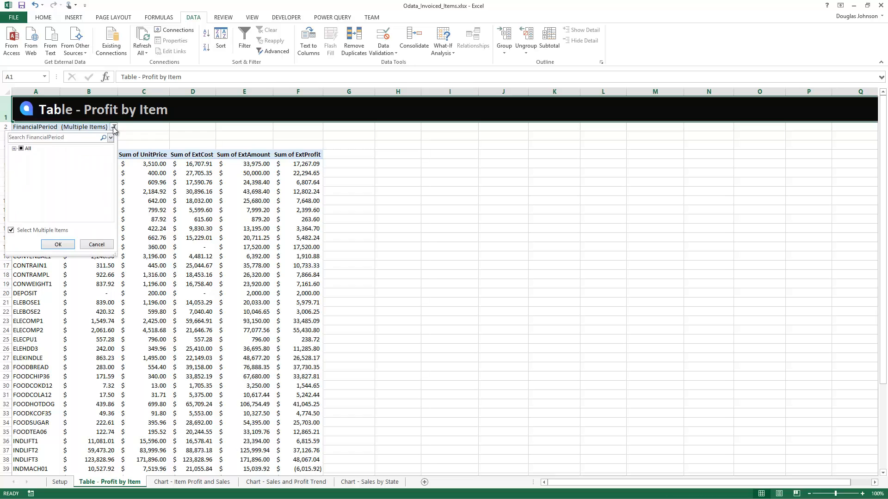
left_click(14, 148)
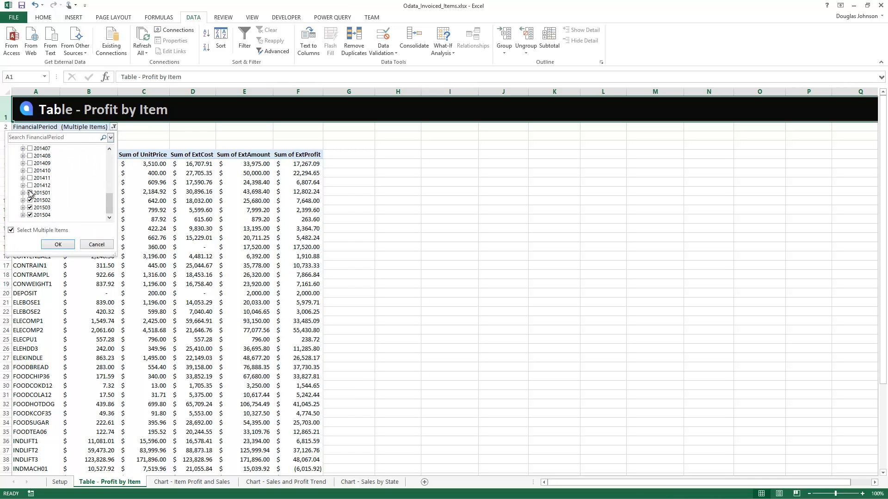
left_click(30, 185)
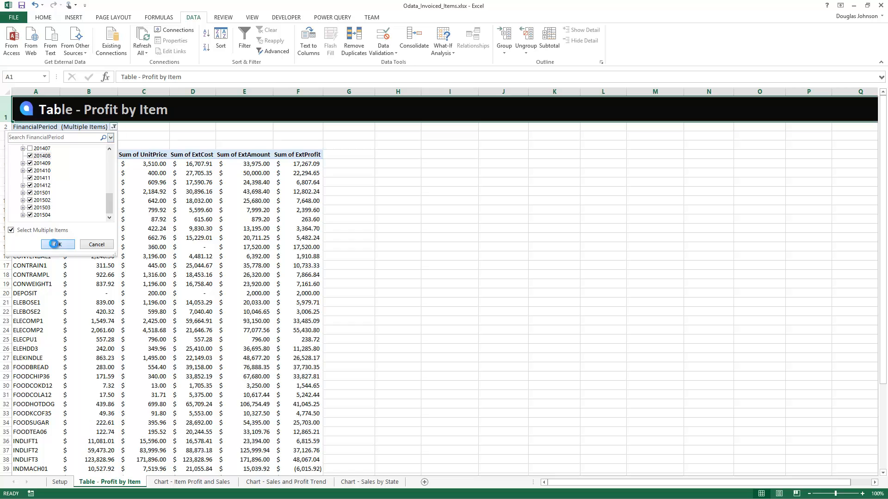
left_click(58, 245)
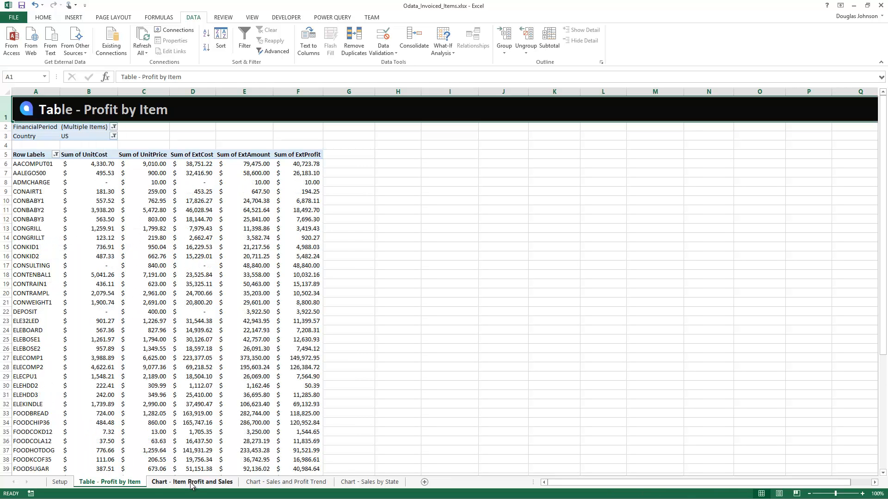
- On the Item Profit and Sales chart, filter out inventory item INDOVEN1
left_click(187, 482)
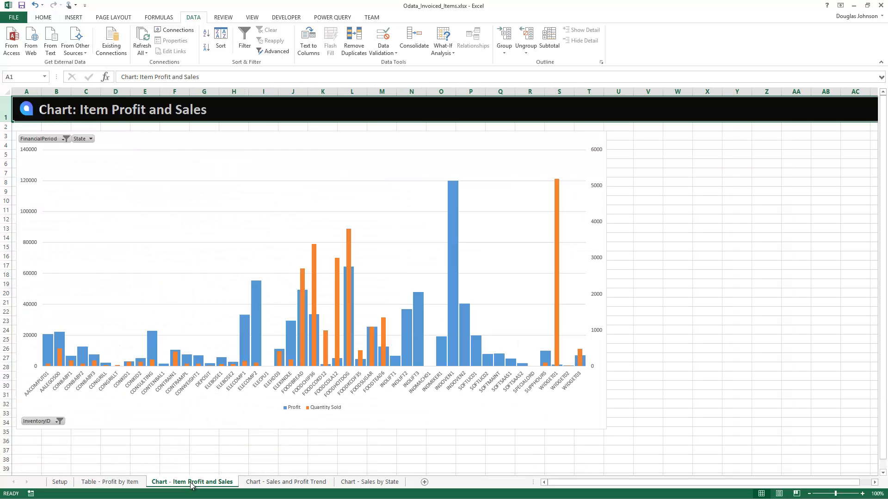
mouse_move(194, 487)
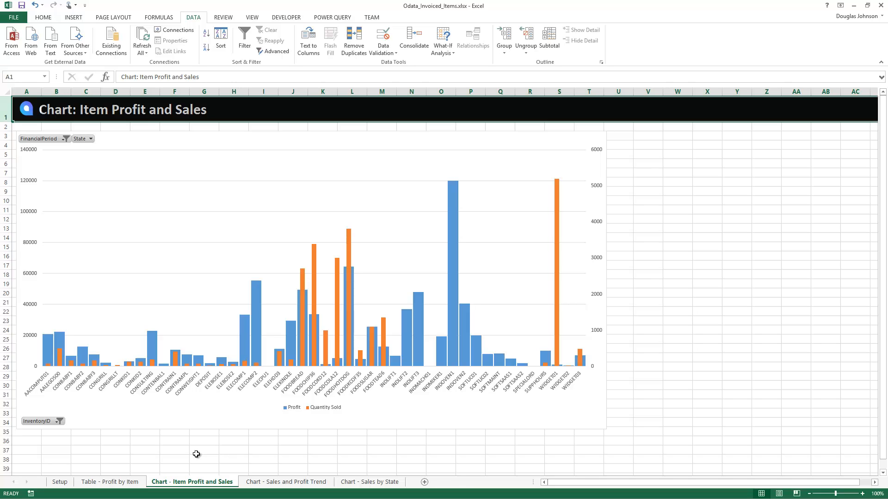
mouse_move(490, 266)
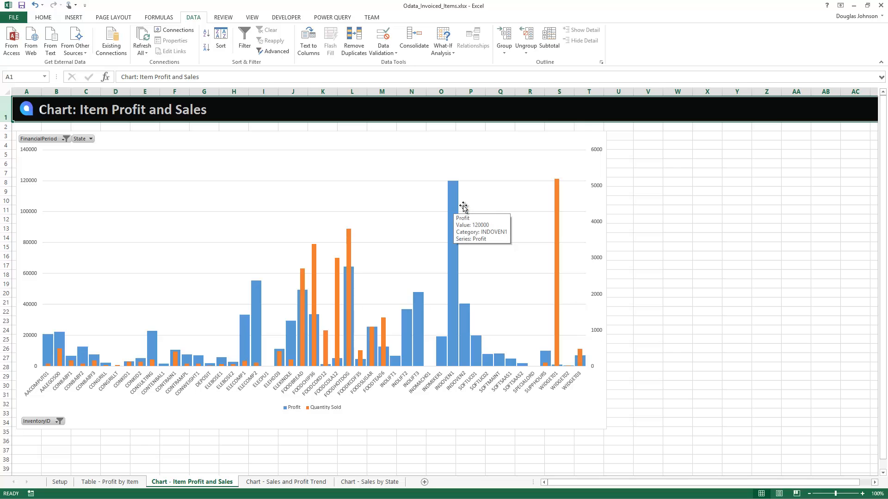
mouse_move(97, 411)
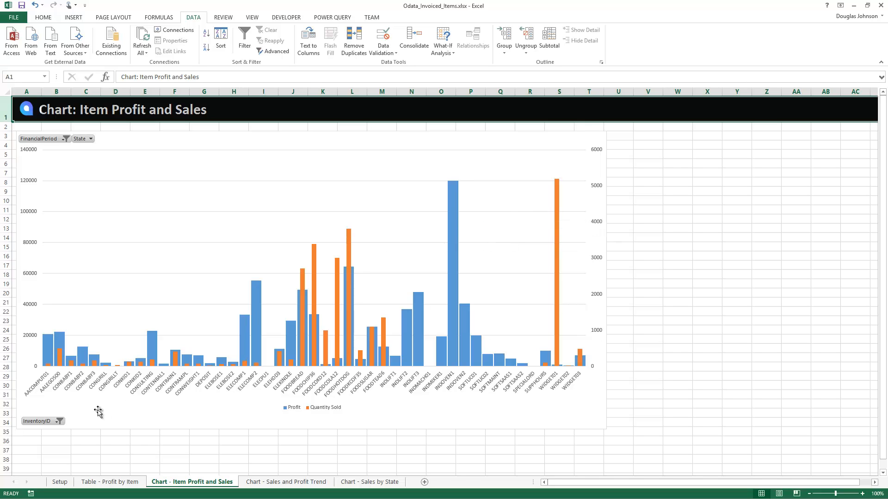
left_click(58, 421)
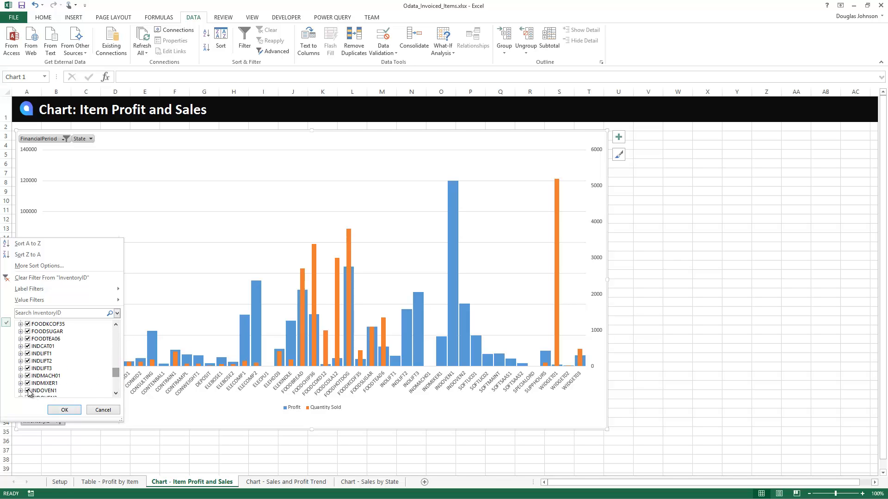
left_click(64, 410)
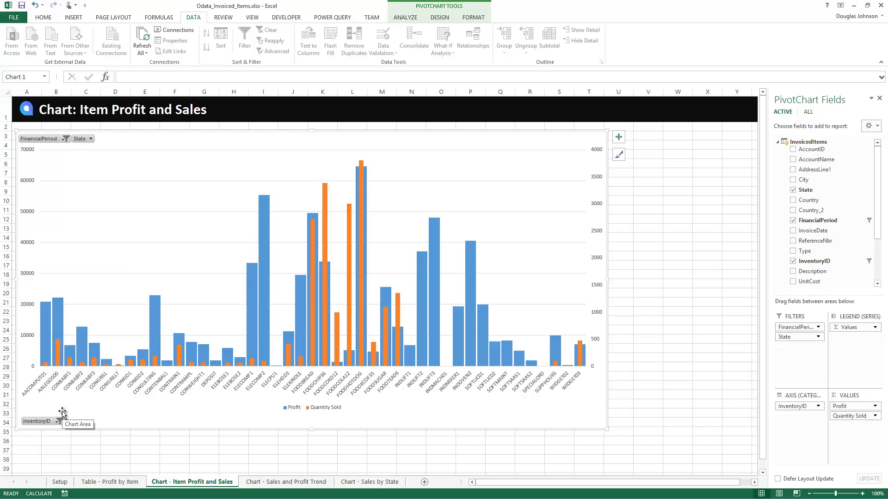
- Browse the Sales and Profit Trends and Sales by State chart sheets
left_click(286, 482)
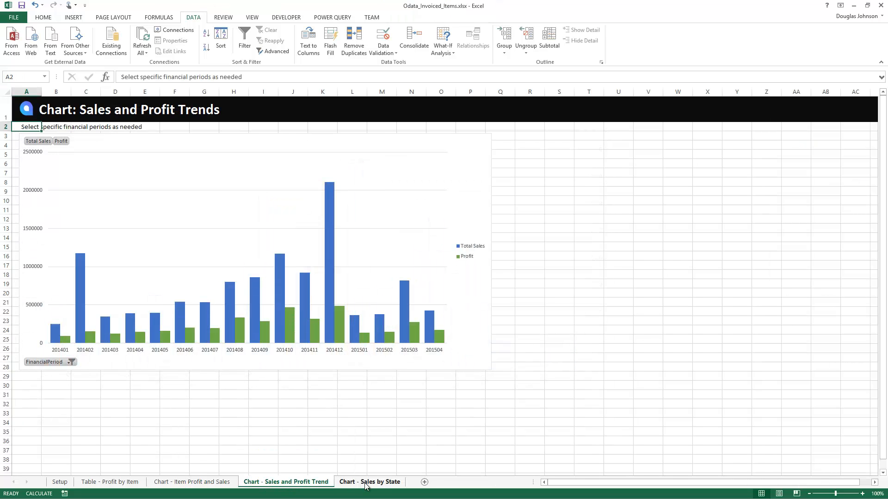
mouse_move(373, 486)
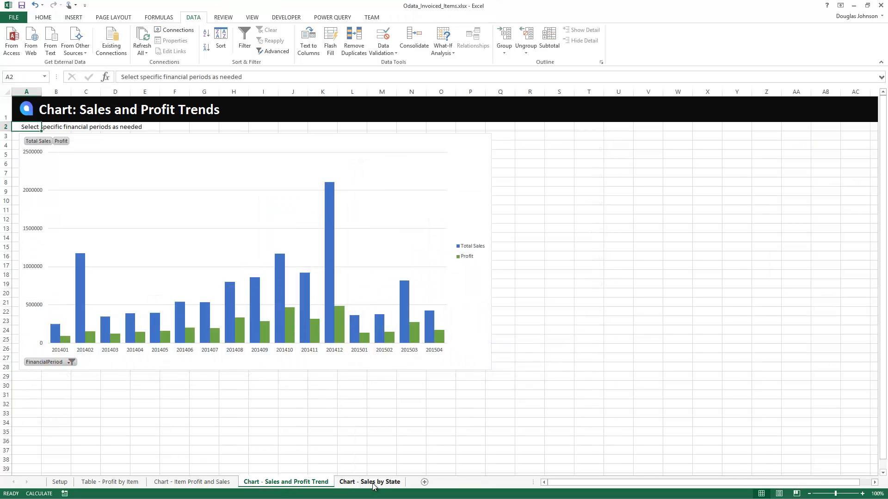
left_click(373, 481)
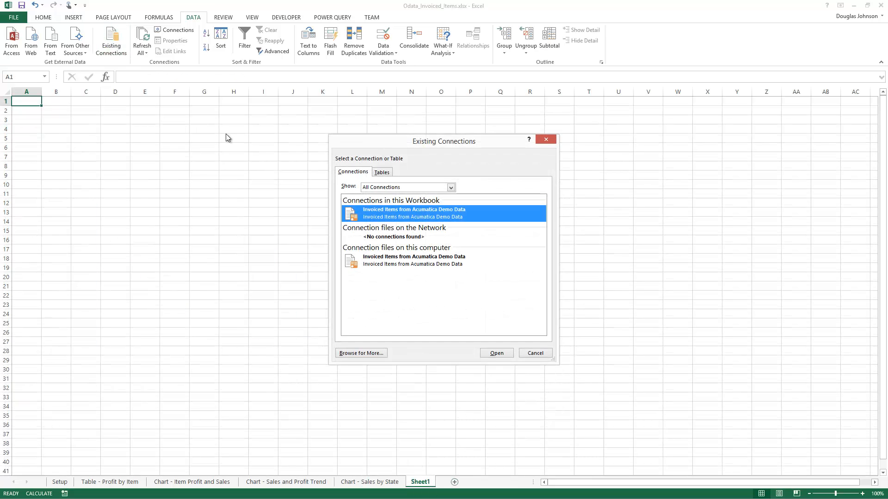
mouse_move(404, 234)
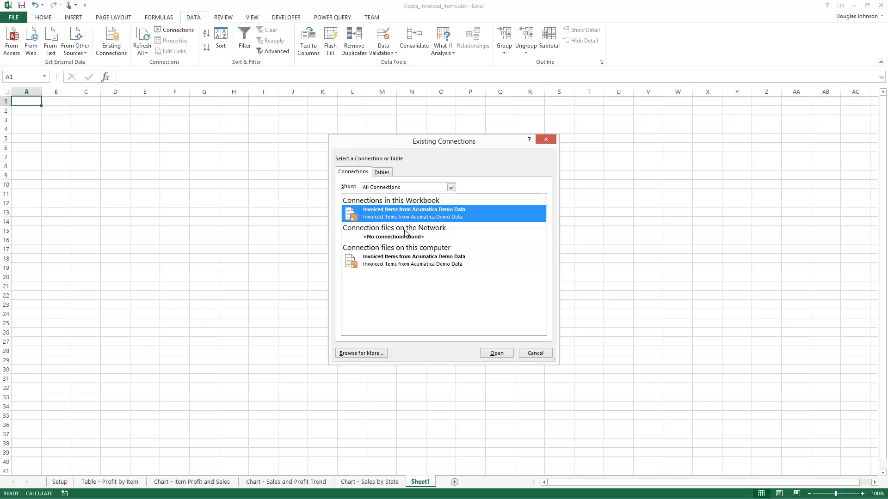
- Import the Acumatica connection as a PivotChart with FinancialPeriod and Sum of ExtAmount
left_click(496, 353)
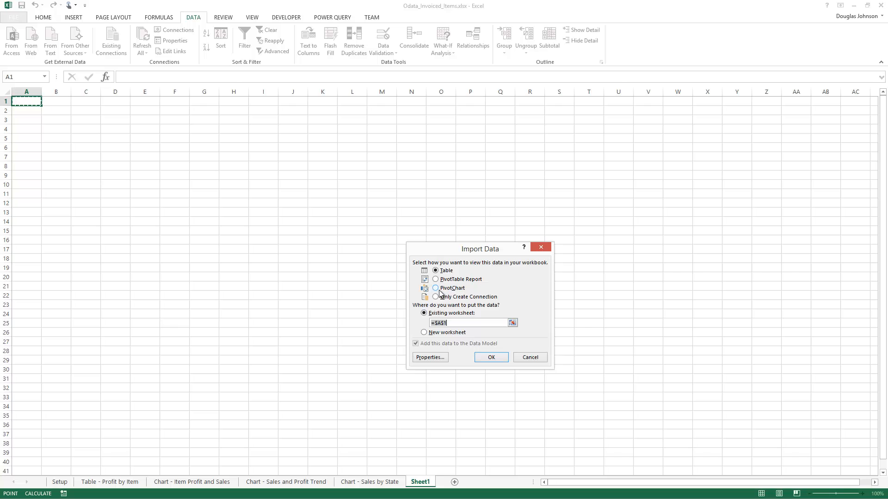
left_click(491, 357)
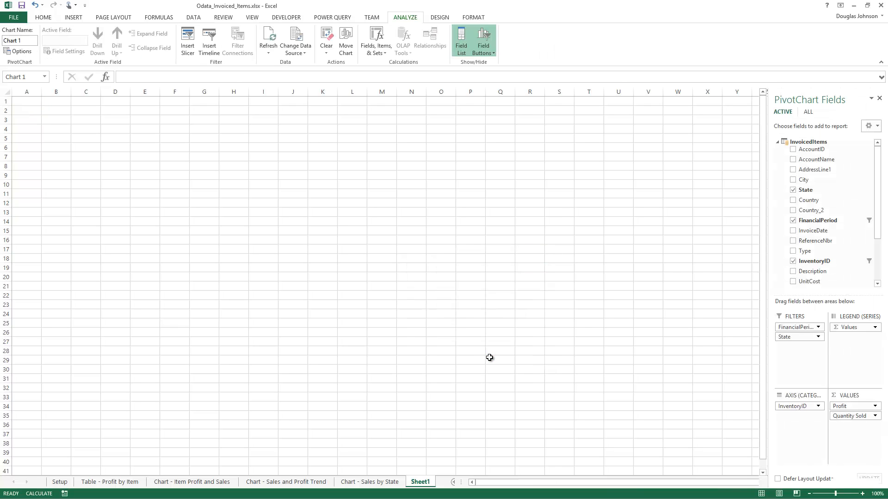
left_click(326, 38)
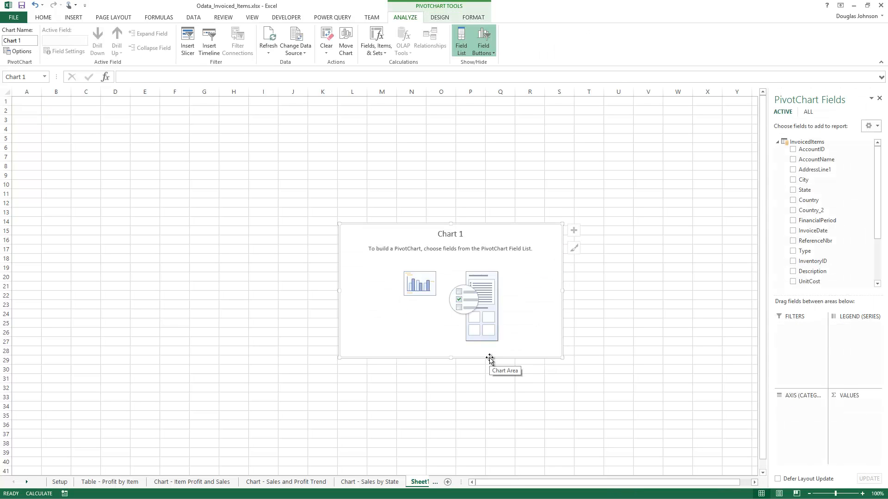
mouse_move(531, 343)
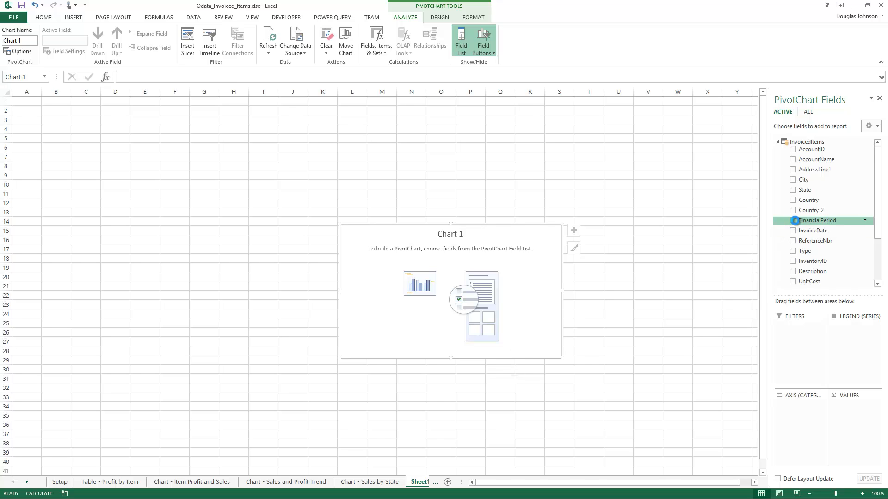
left_click(792, 220)
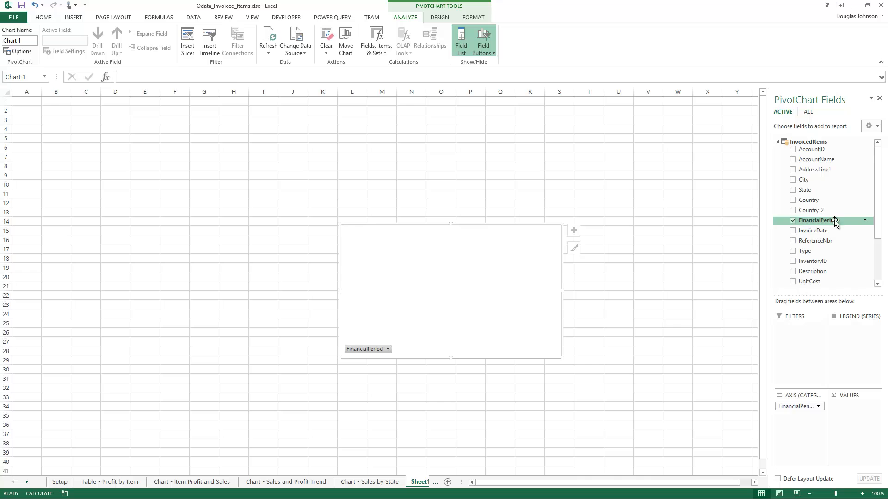
scroll("down", 3)
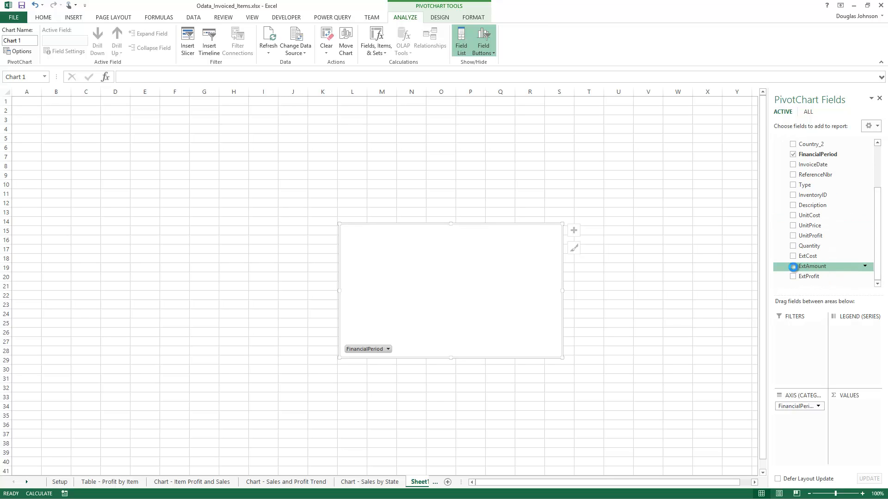
left_click(792, 266)
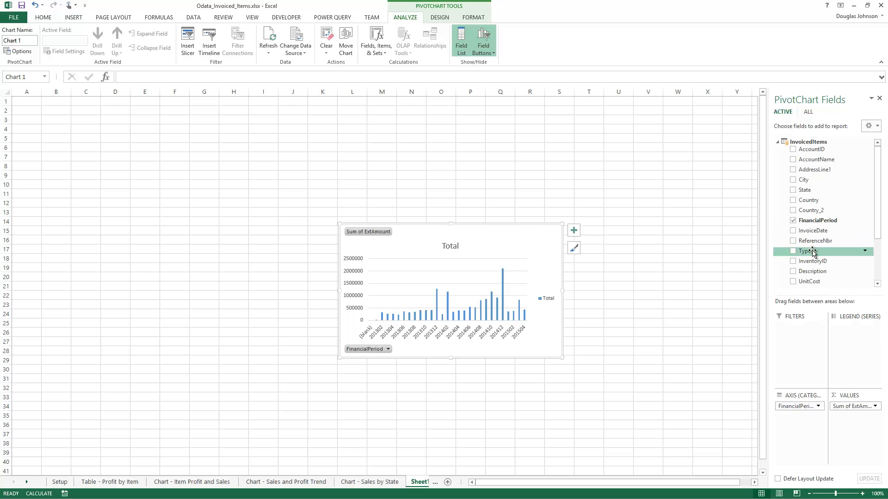
- Add a Type report filter to the PivotChart and keep only Overdue Charge
left_click(793, 251)
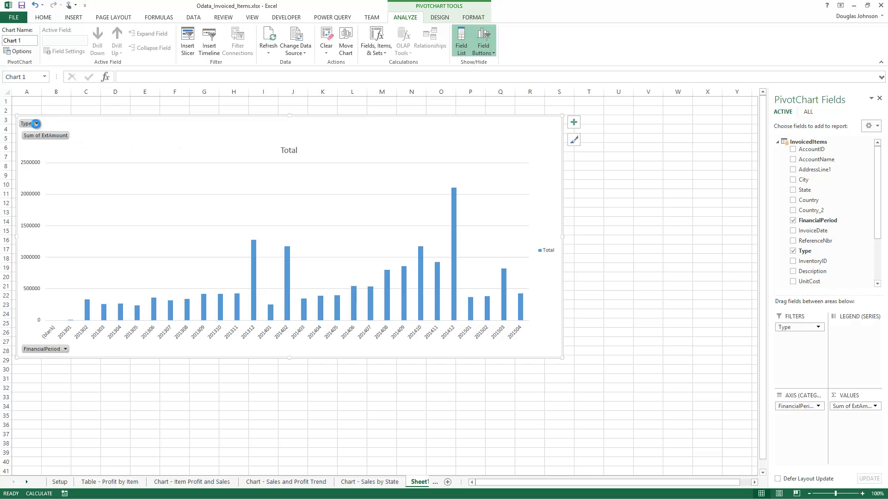
left_click(36, 123)
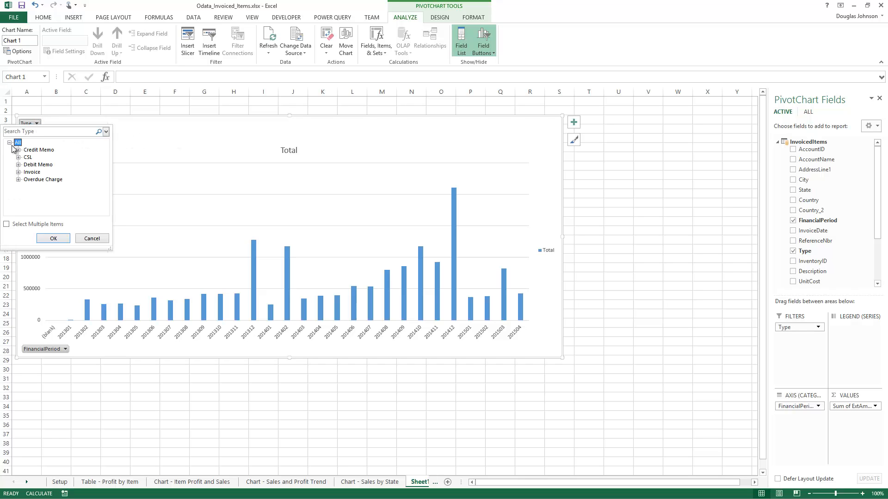
left_click(7, 224)
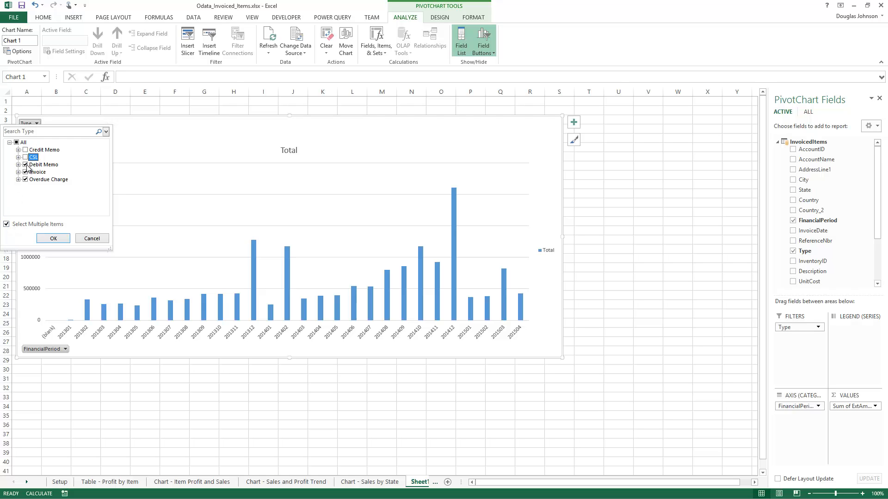
left_click(53, 238)
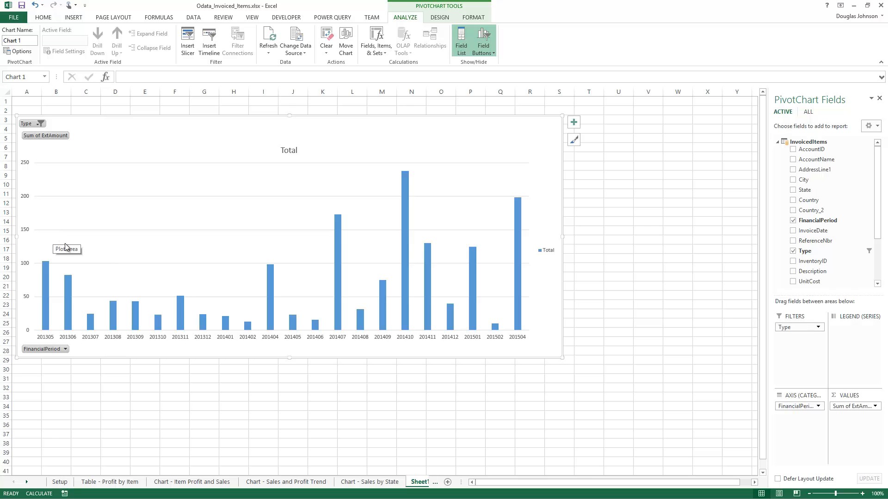
mouse_move(192, 274)
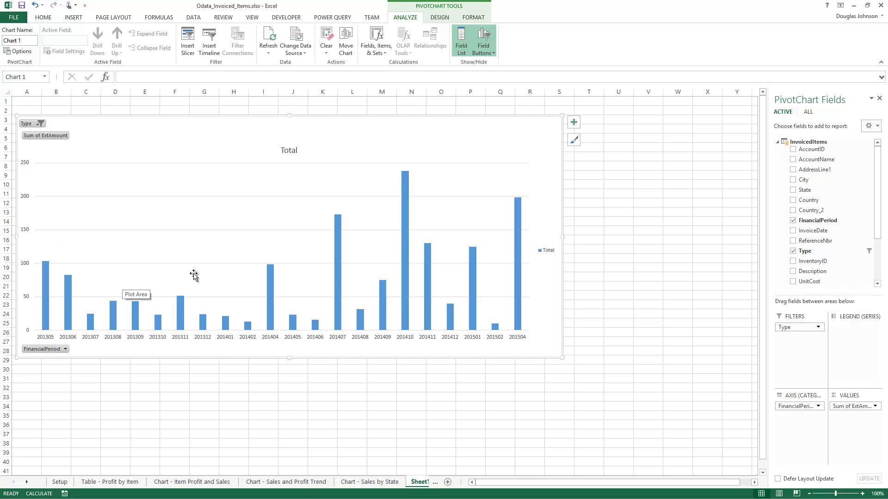
mouse_move(548, 255)
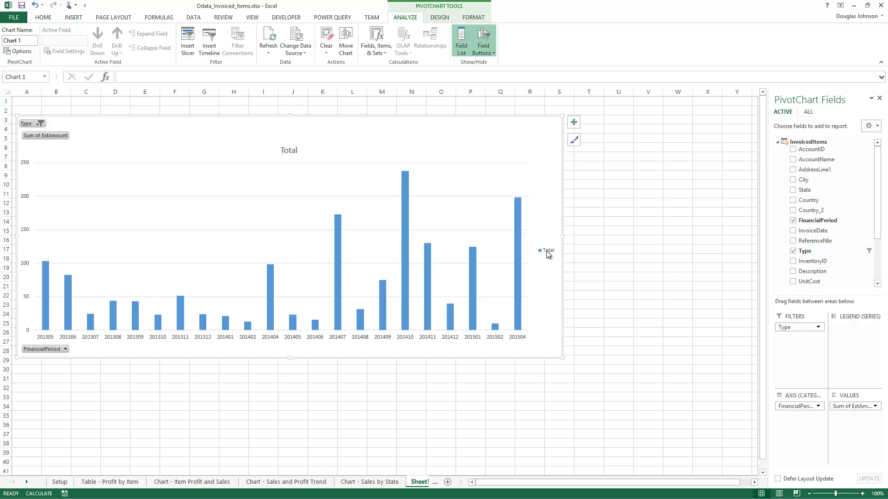
- Delete the chart legend, title it 'Overdue Charge Revenue by Financial Period', and Refresh All
right_click(548, 250)
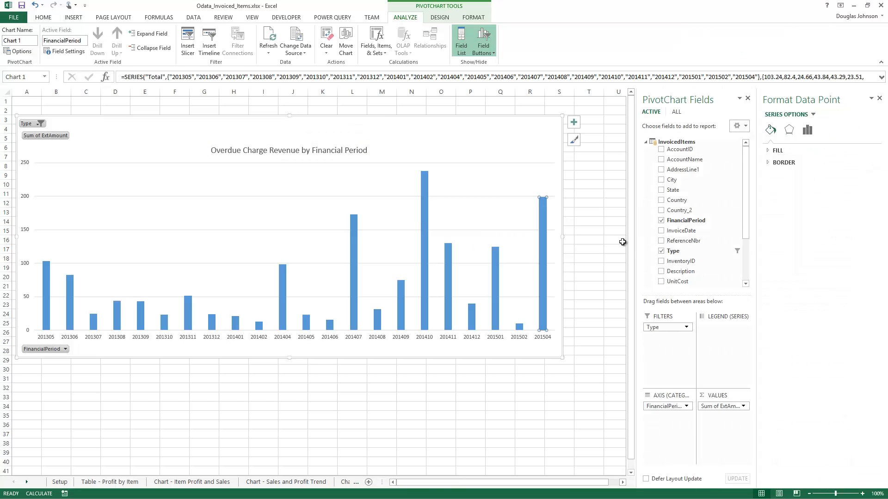
left_click(806, 129)
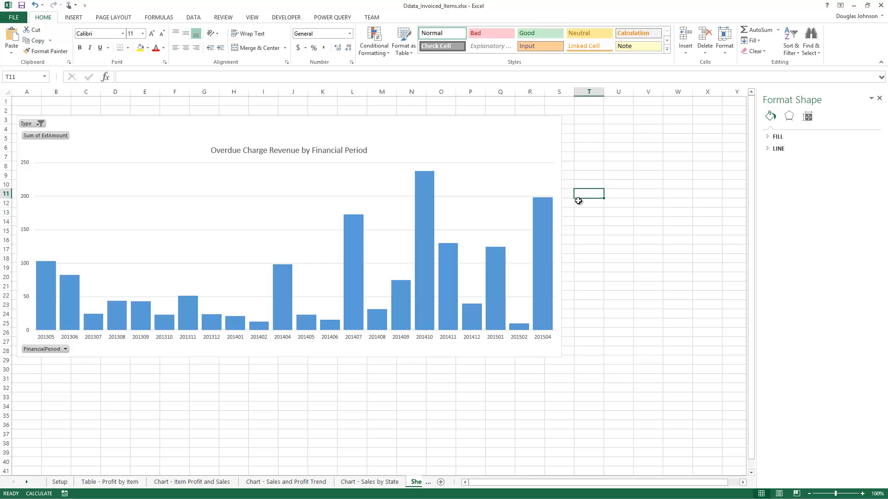
left_click(193, 17)
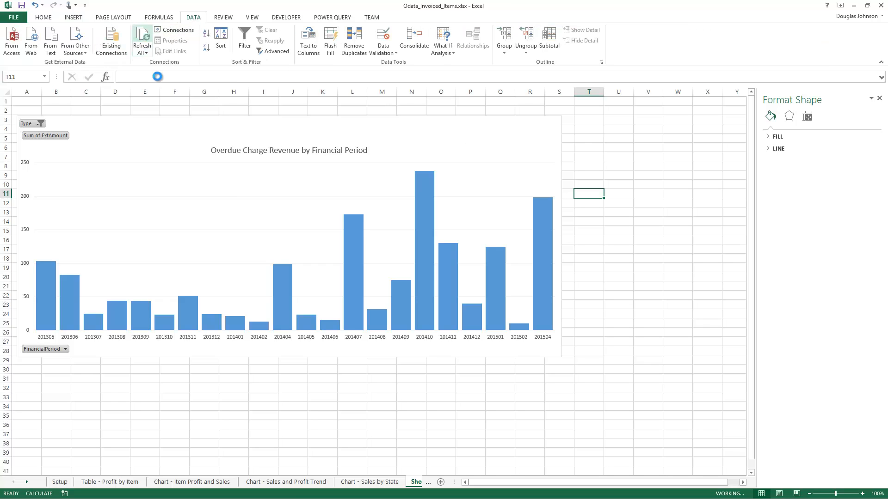
left_click(142, 39)
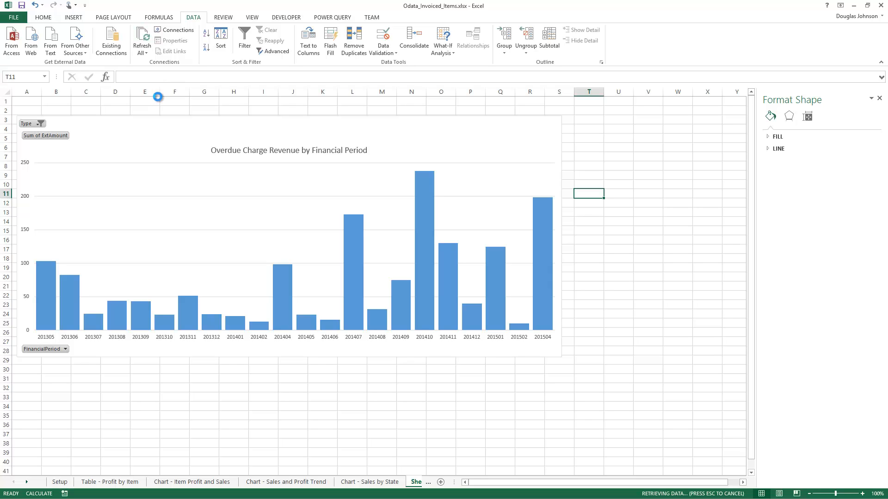